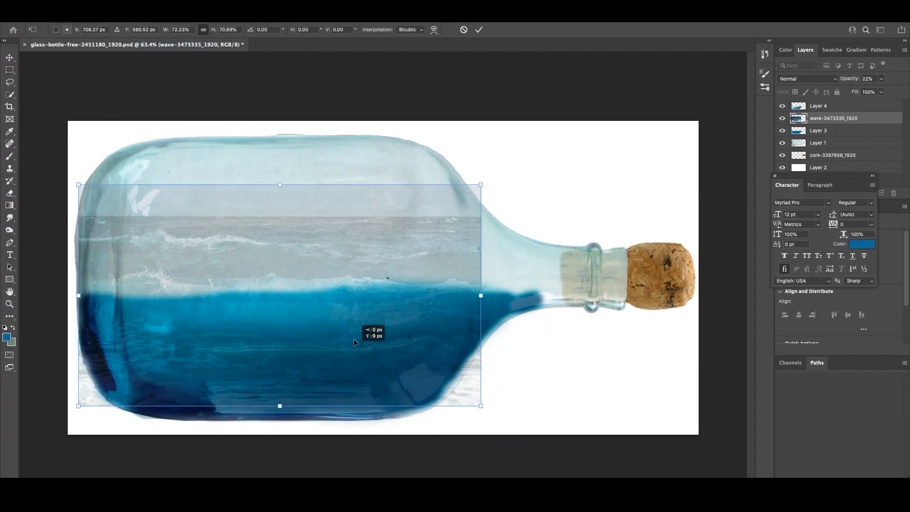
- Add a blank layer mask to the semi-transparent wave photo layer
left_click(842, 193)
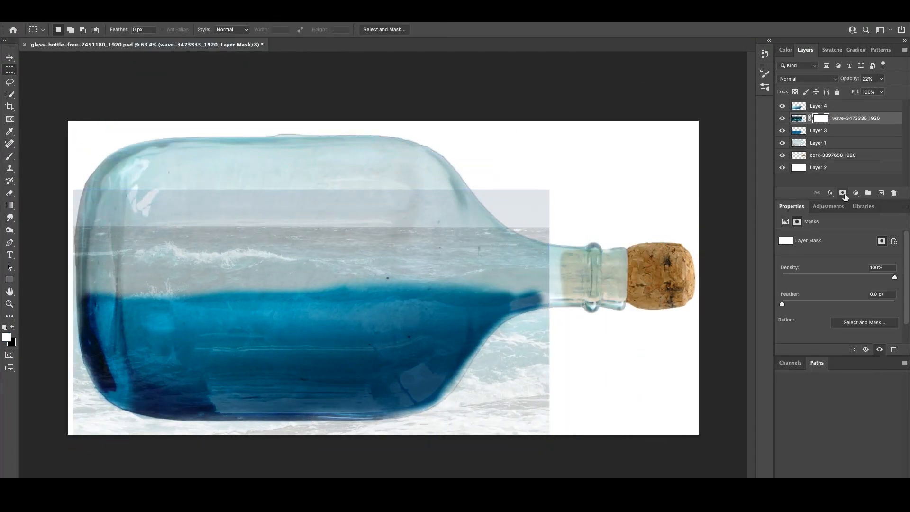